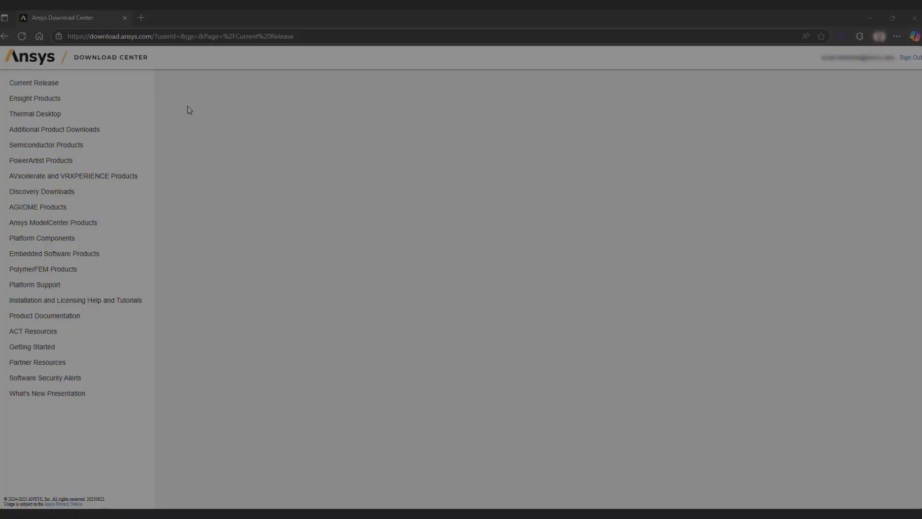
Step: Download the Ansys Rocky 'SDK and Modules Full Package' from the Current Release AddOn Packages
click(34, 83)
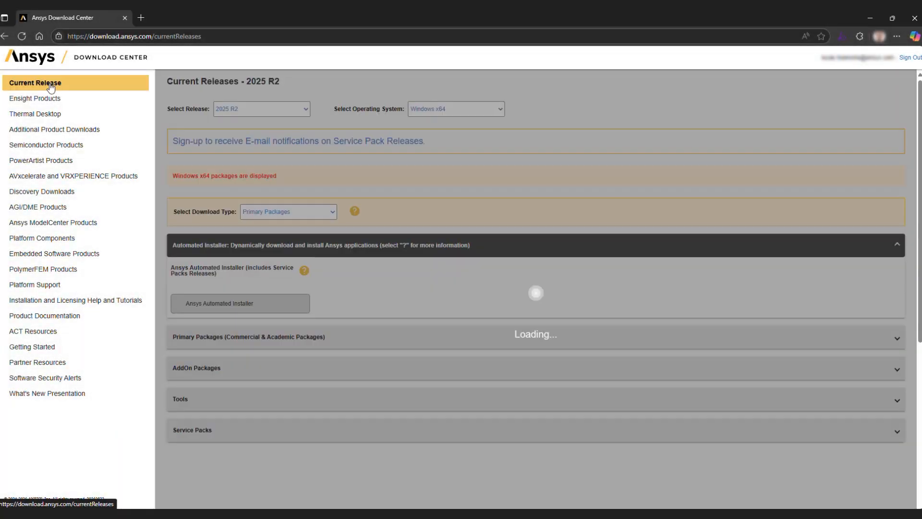
scroll(down, 3)
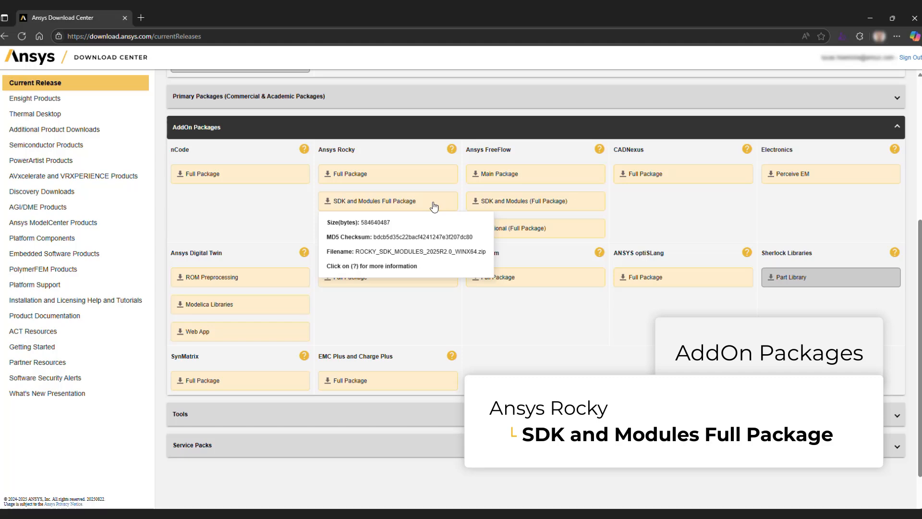
click(375, 200)
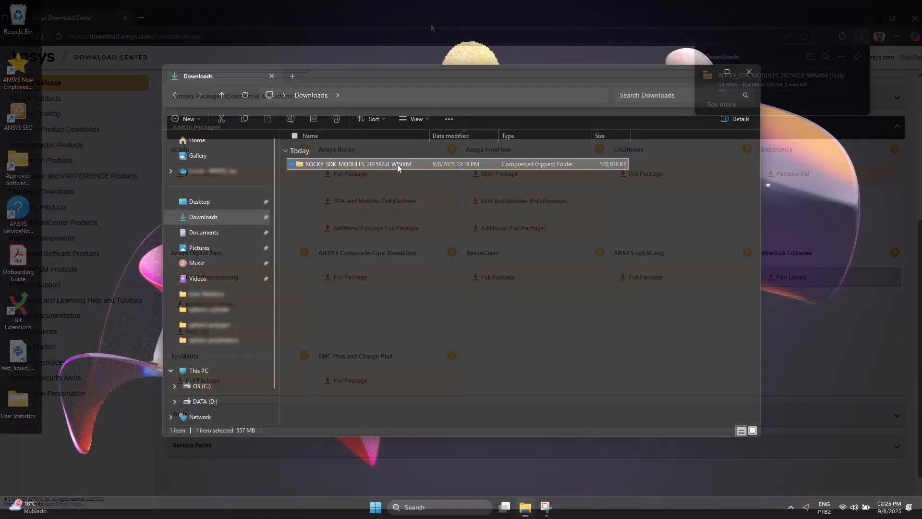
Step: Extract the downloaded SDK and Modules zip into the suggested folder in Downloads
right_click(351, 164)
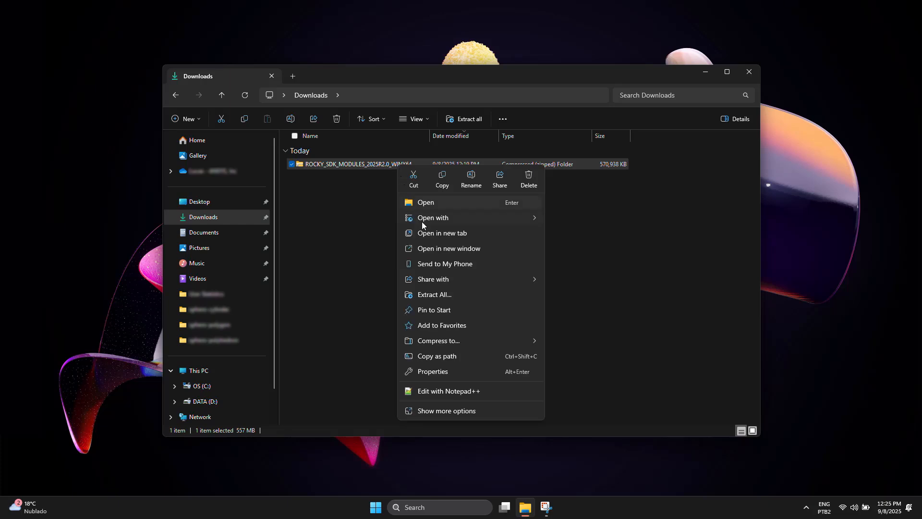
click(434, 294)
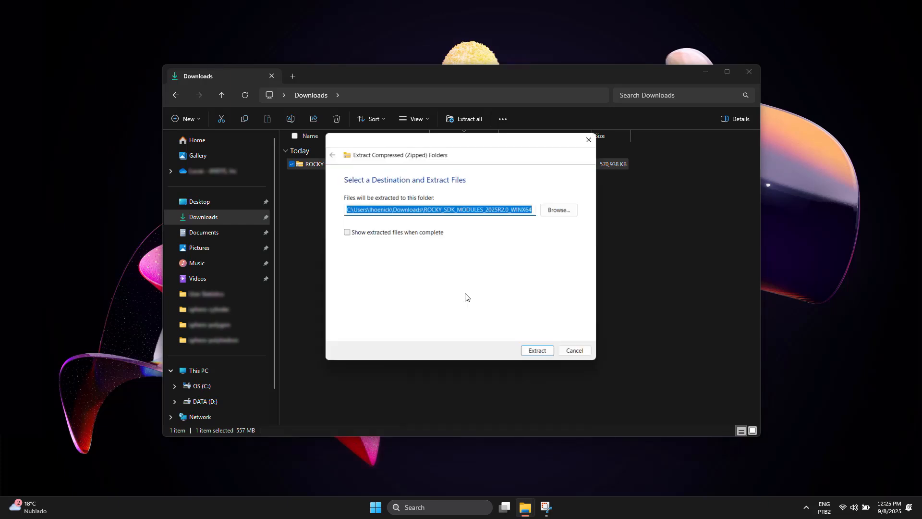
click(536, 350)
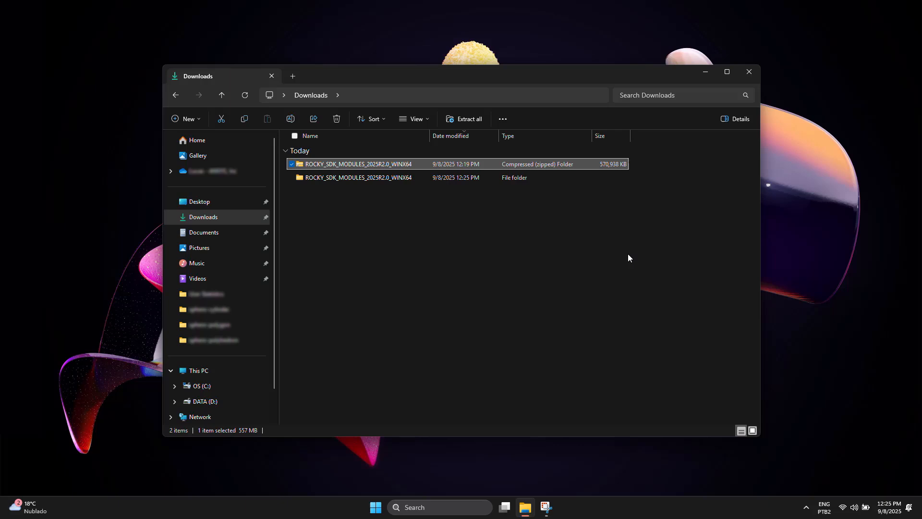
Step: Extract the bond_model 1.3.0 zip into its own folder inside Ready-to-use Modules
double_click(359, 176)
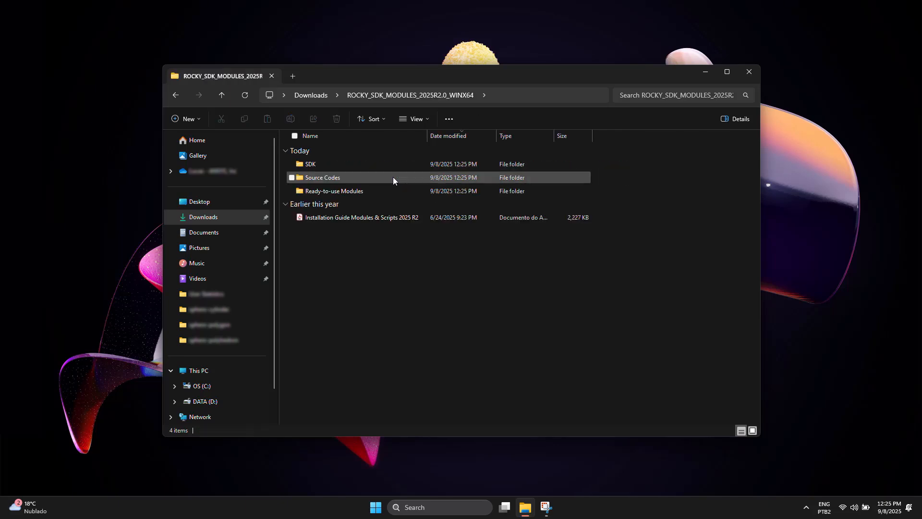
mouse_move(388, 190)
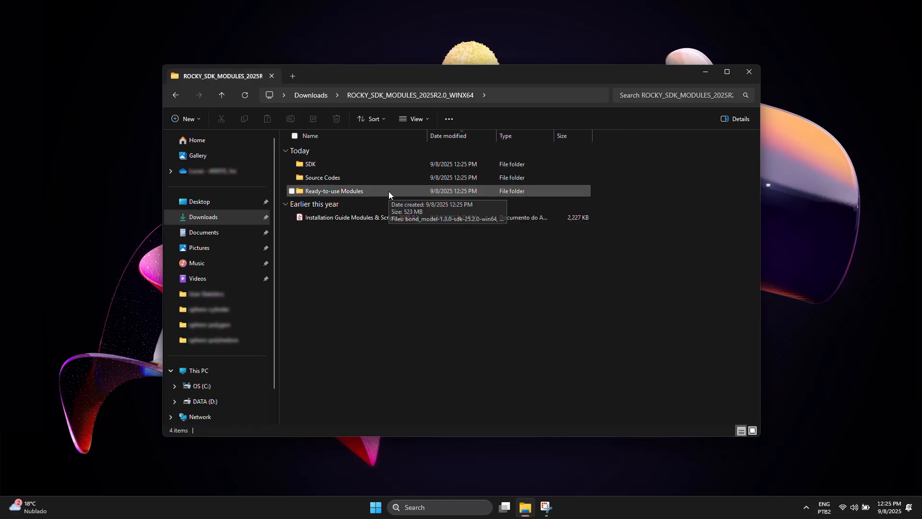
double_click(333, 190)
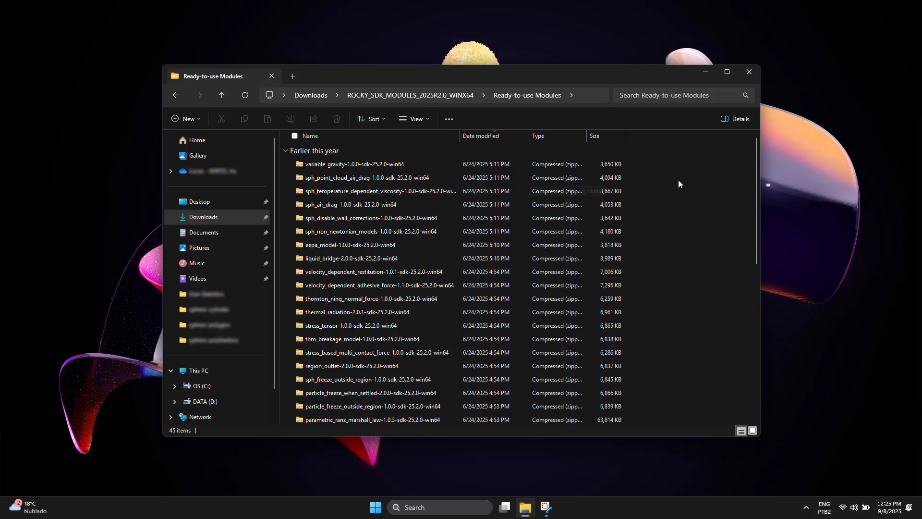
scroll(down, 3)
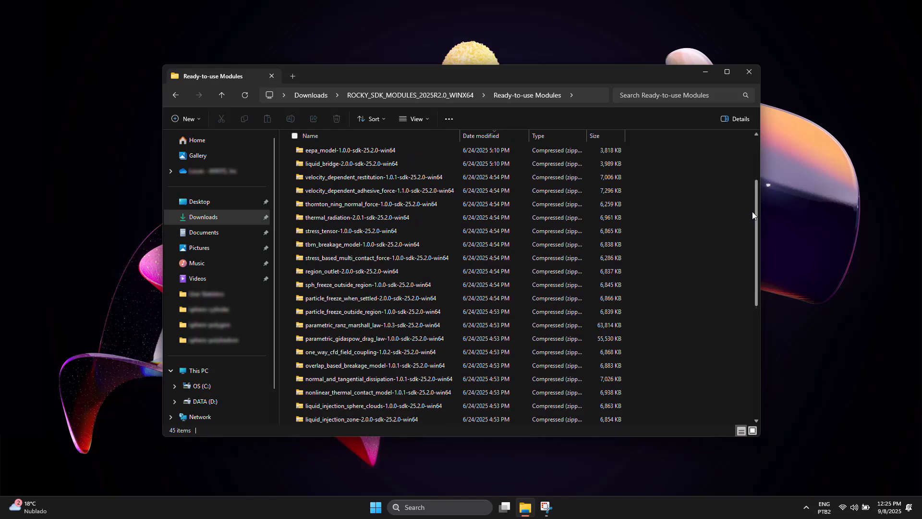
scroll(down, 3)
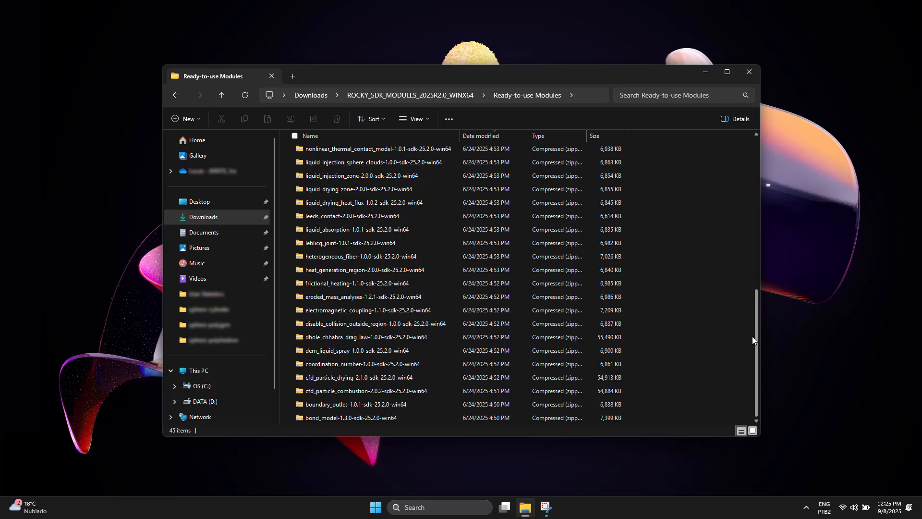
click(351, 417)
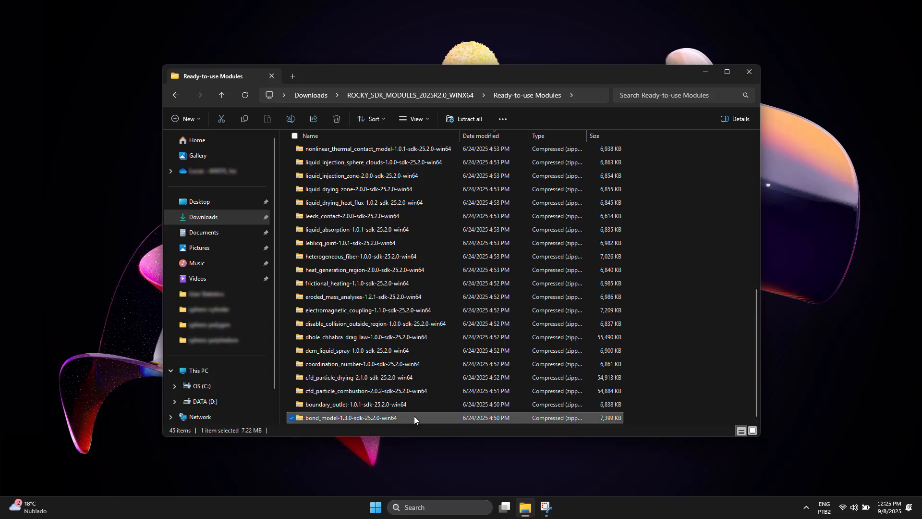
click(468, 120)
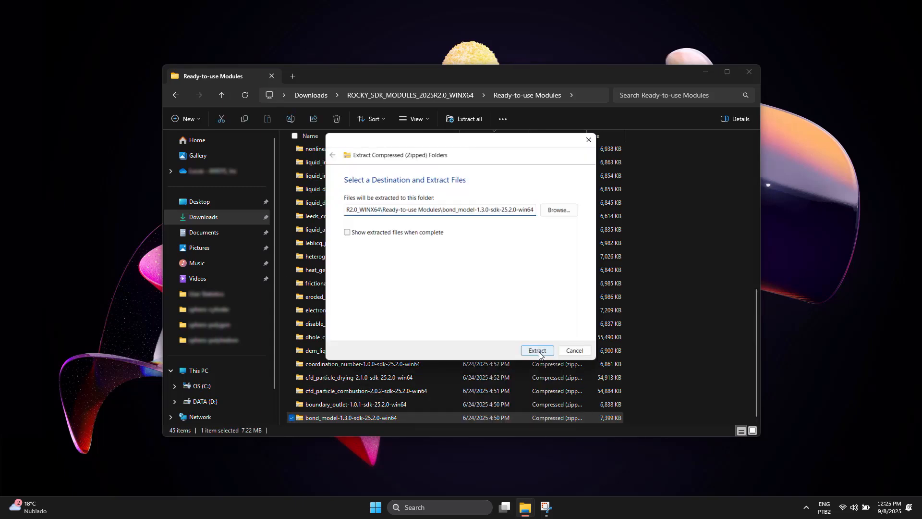
click(536, 351)
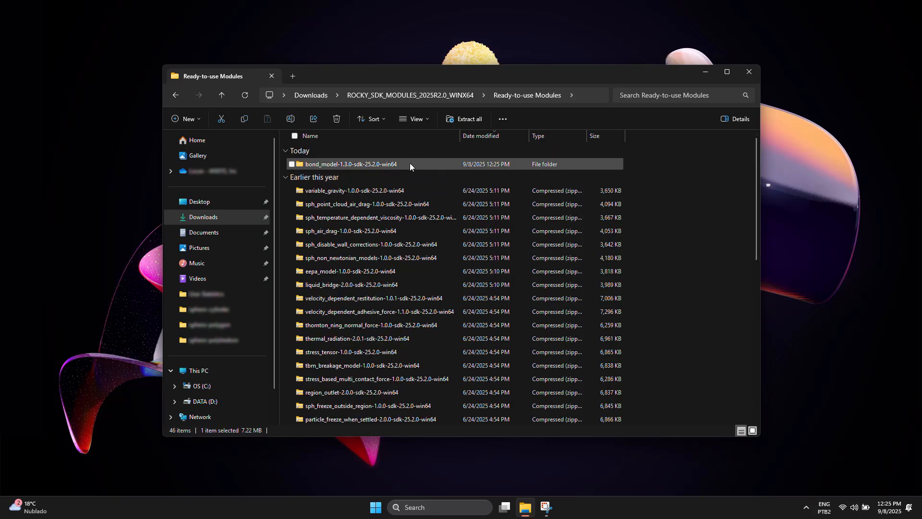
Step: Copy the 25.2.0 folder from the extracted bond_model folder
double_click(350, 164)
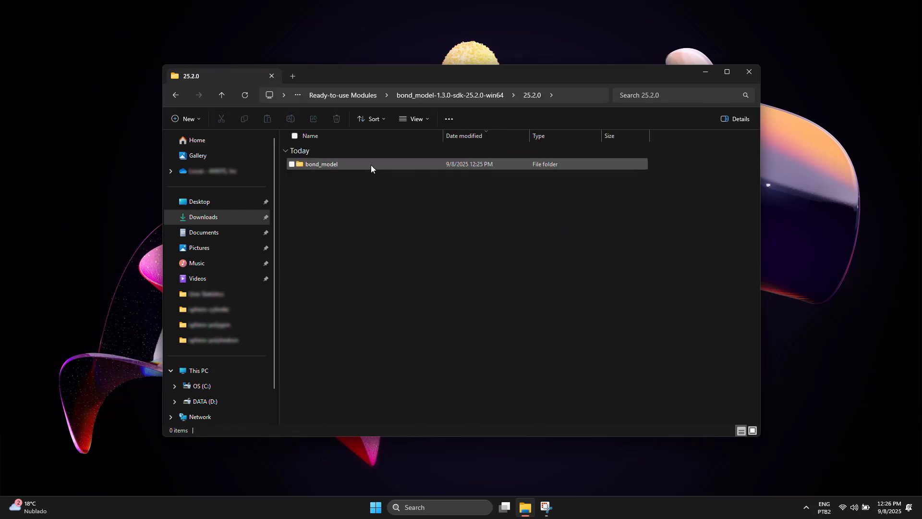
mouse_move(360, 166)
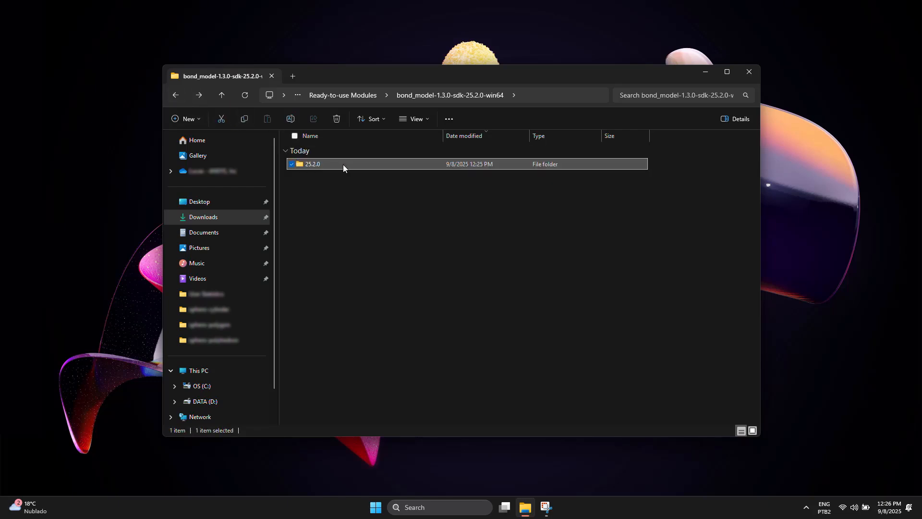
click(374, 208)
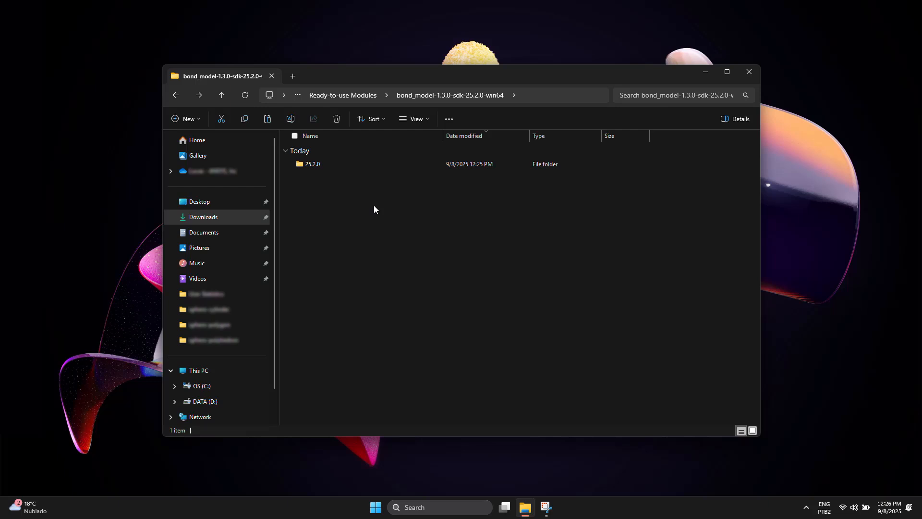
mouse_move(224, 232)
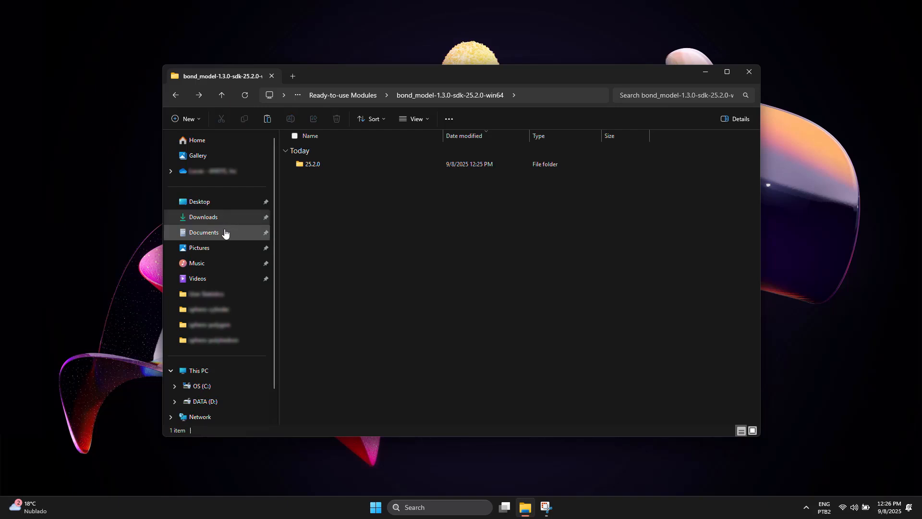
Step: Paste the 25.2.0 folder into Documents › Rocky › Modules
click(203, 231)
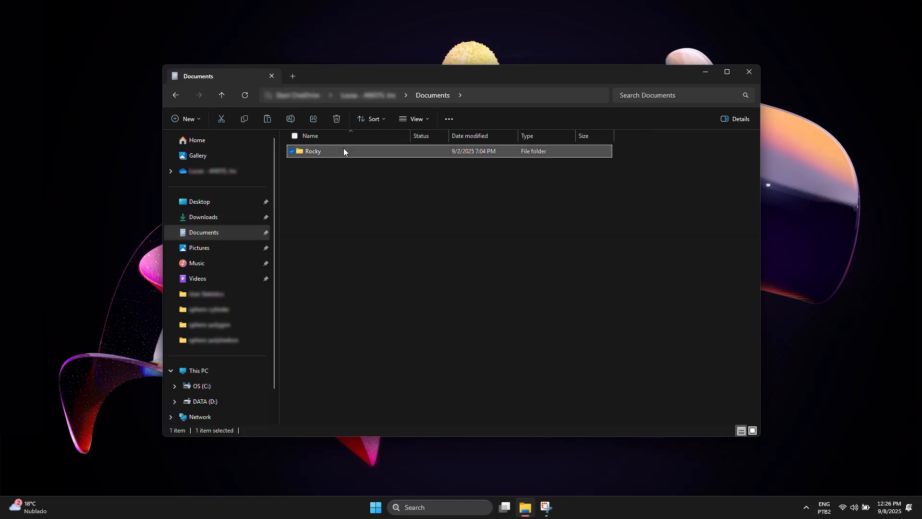
double_click(313, 151)
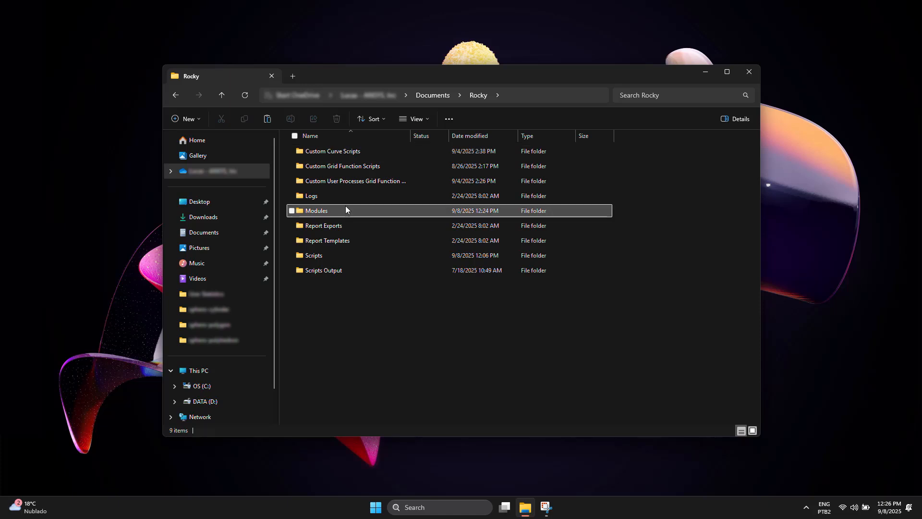
double_click(316, 210)
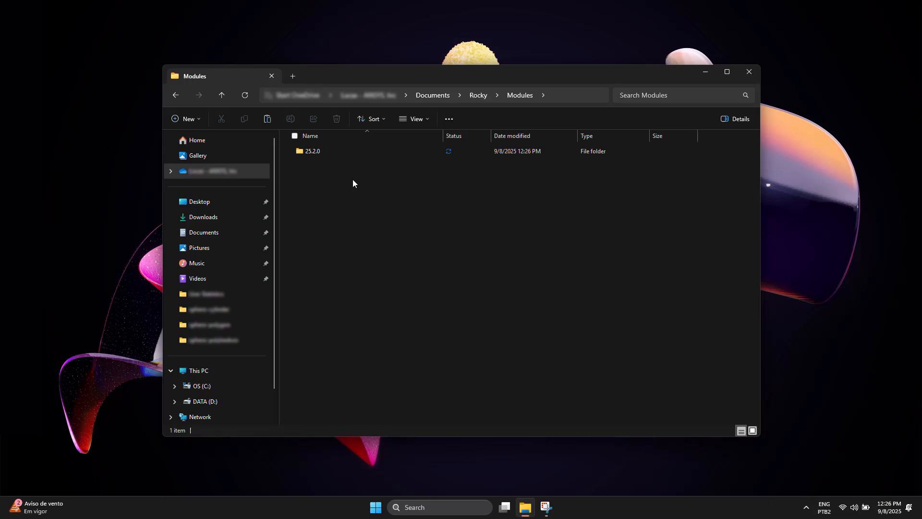
right_click(351, 179)
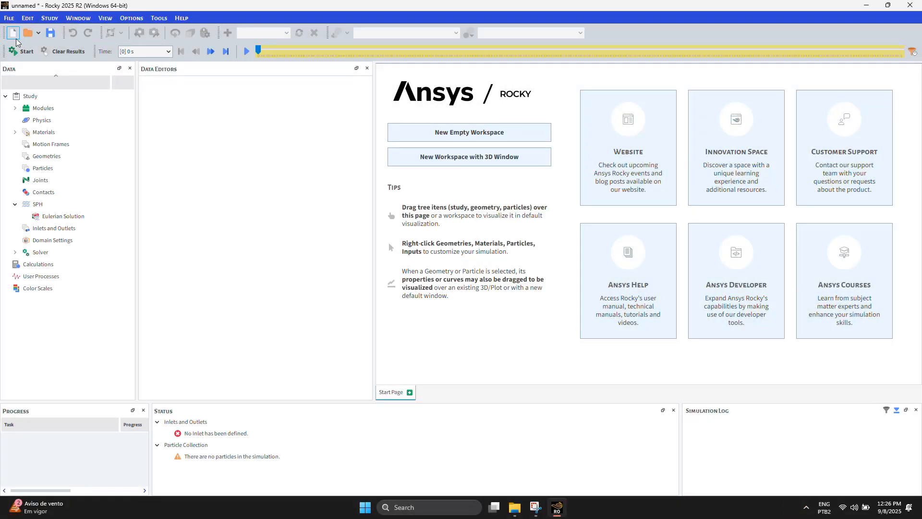
Step: Tick Bond Model in the Modules list and open its Rocky Module Manual page from the study tree
click(44, 108)
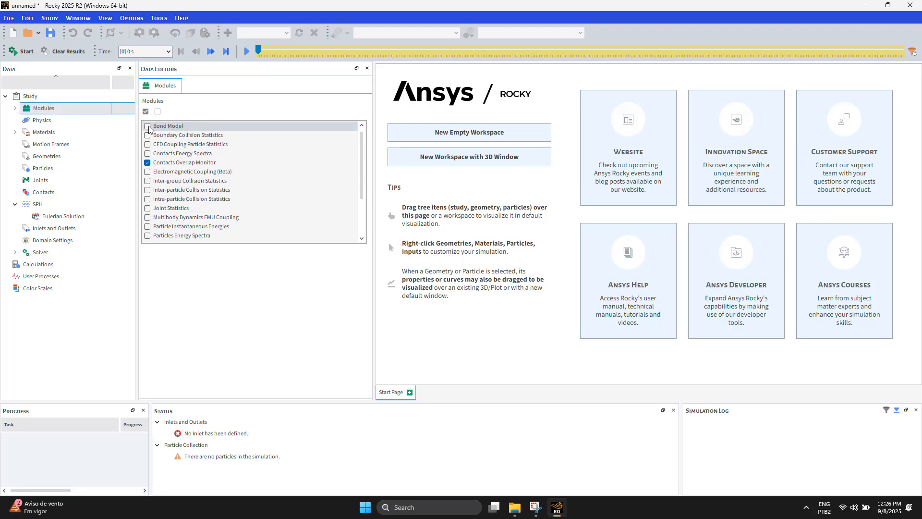
click(148, 125)
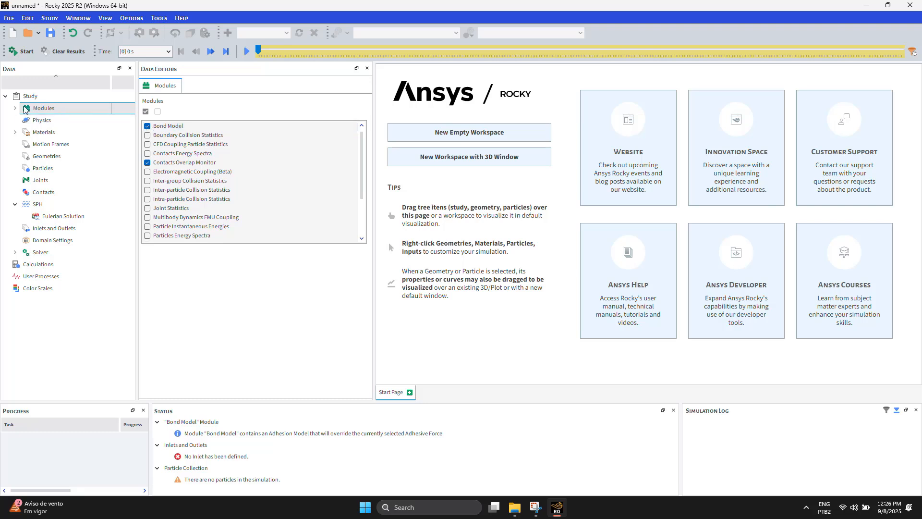
click(58, 120)
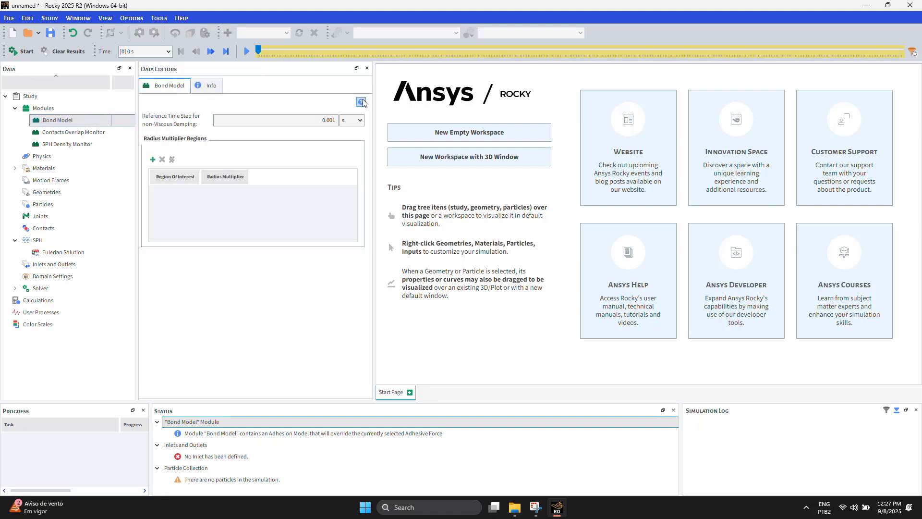
click(362, 102)
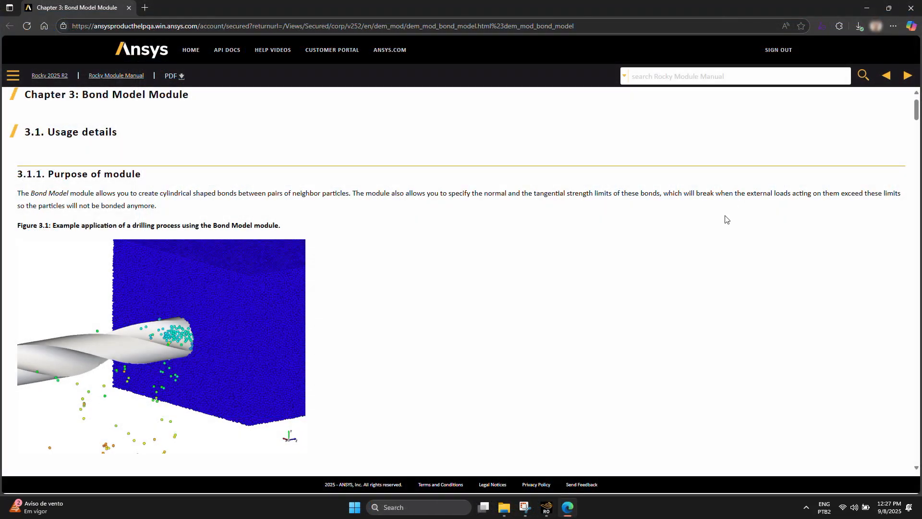